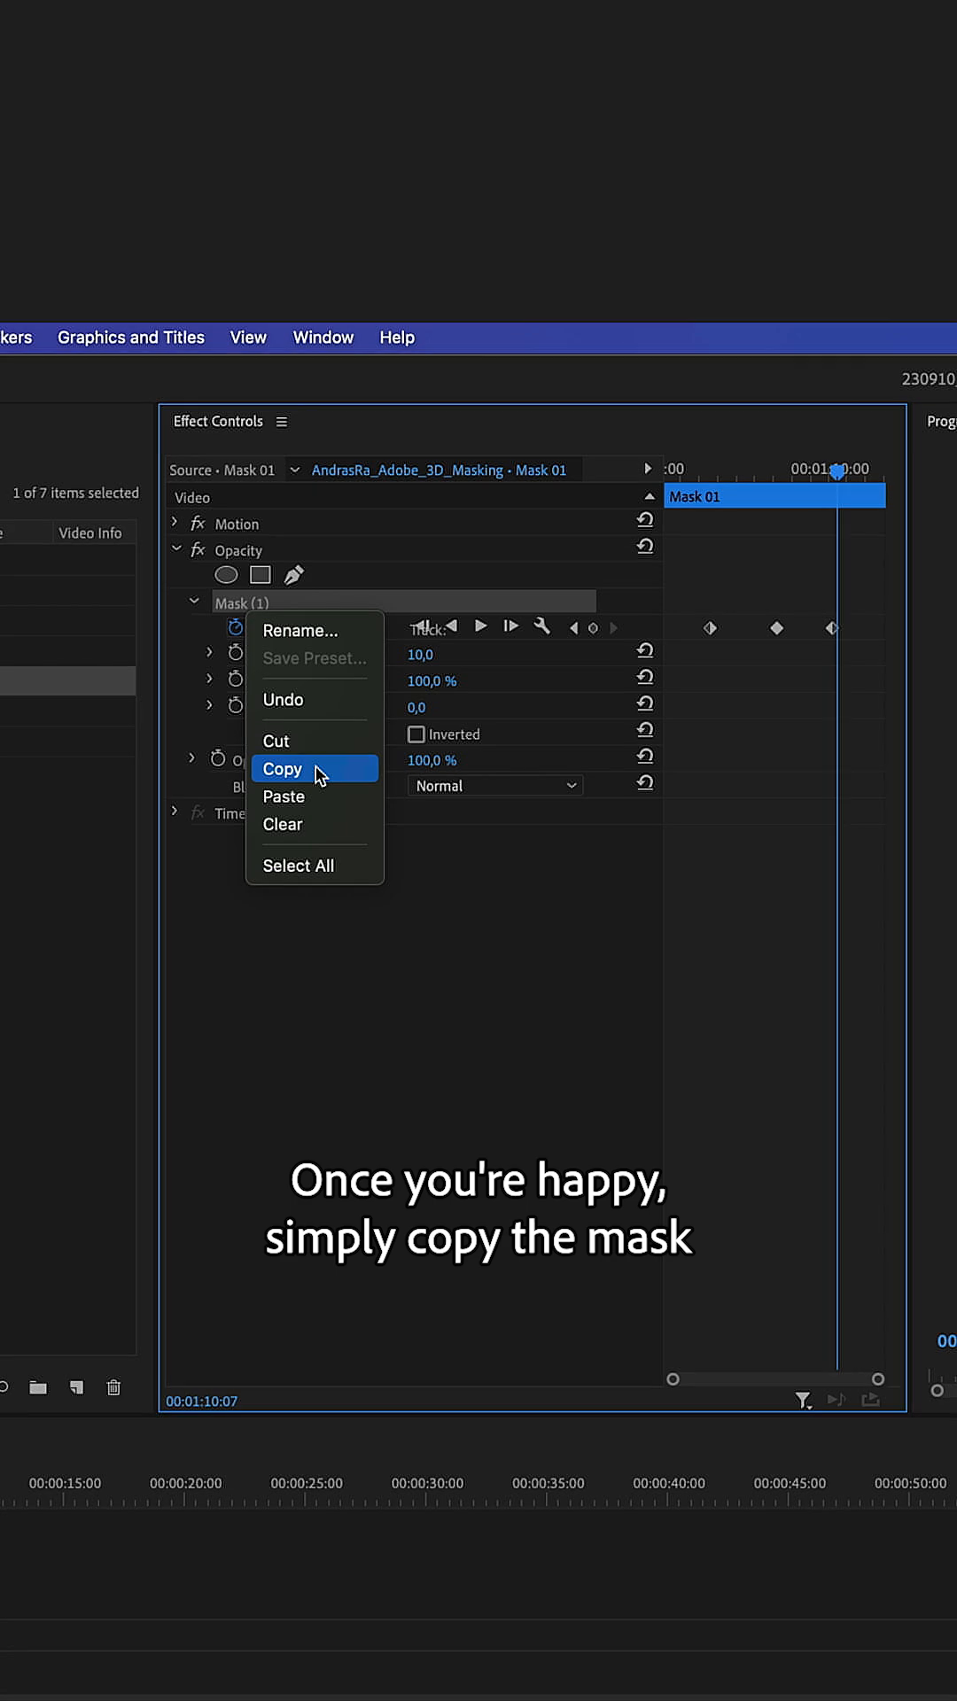
- Copy the keyframed opacity mask from Mask 01 and paste it onto the Mask 02 clip
click(282, 769)
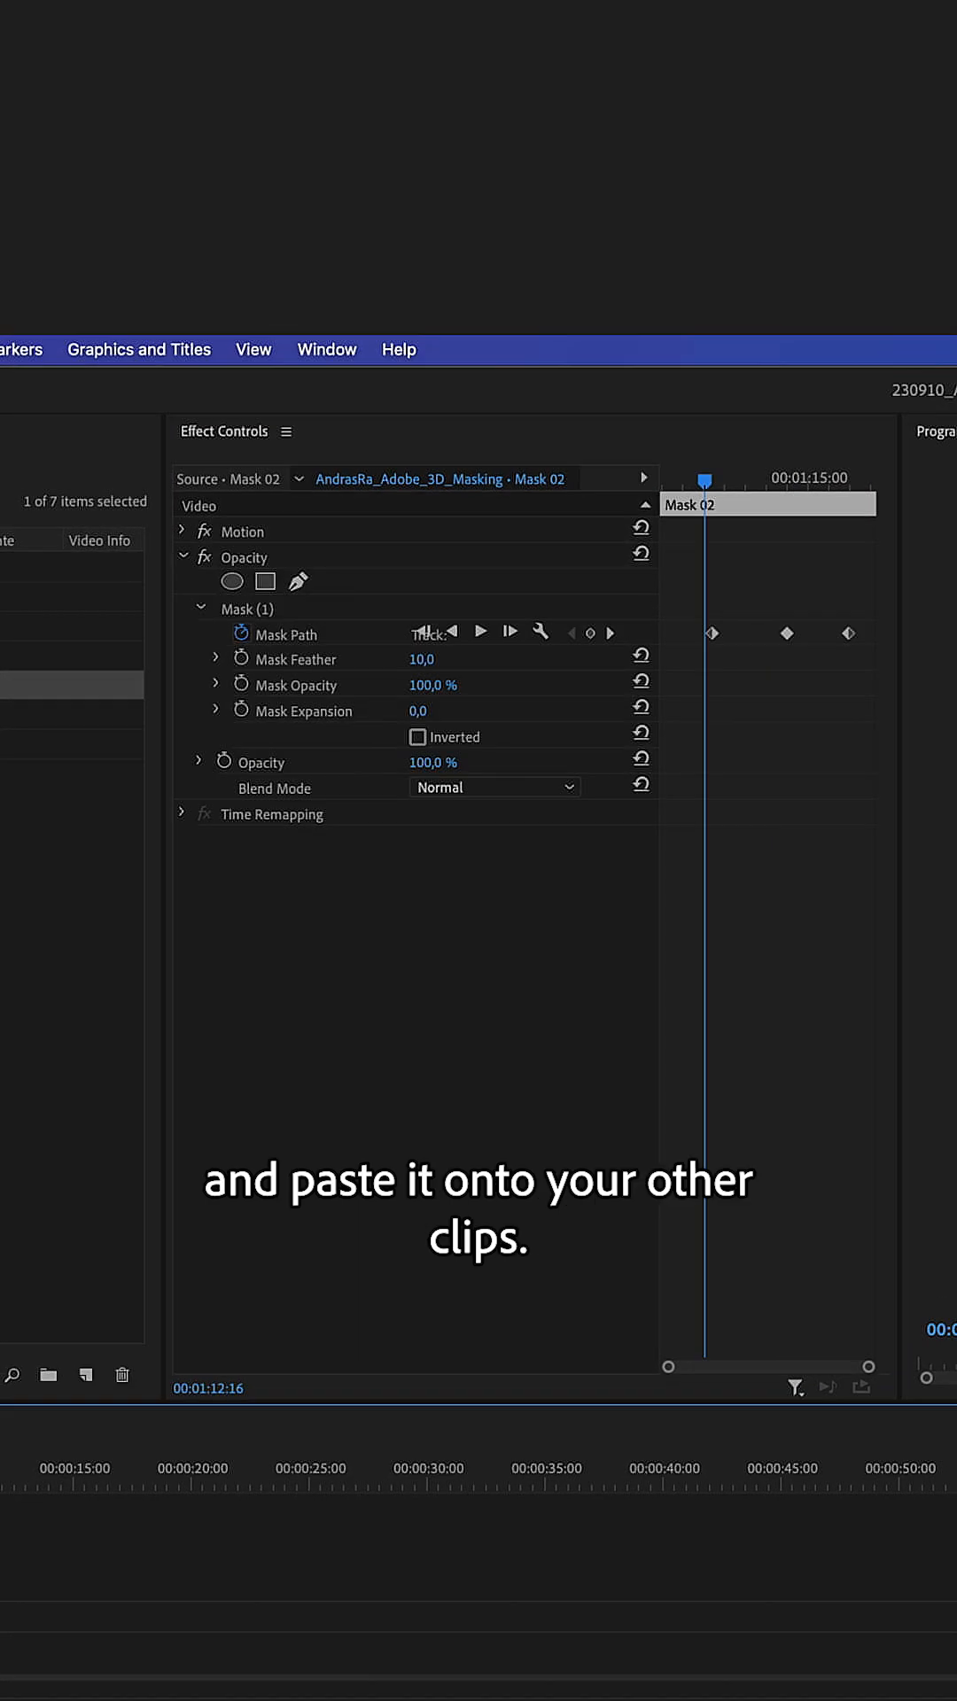